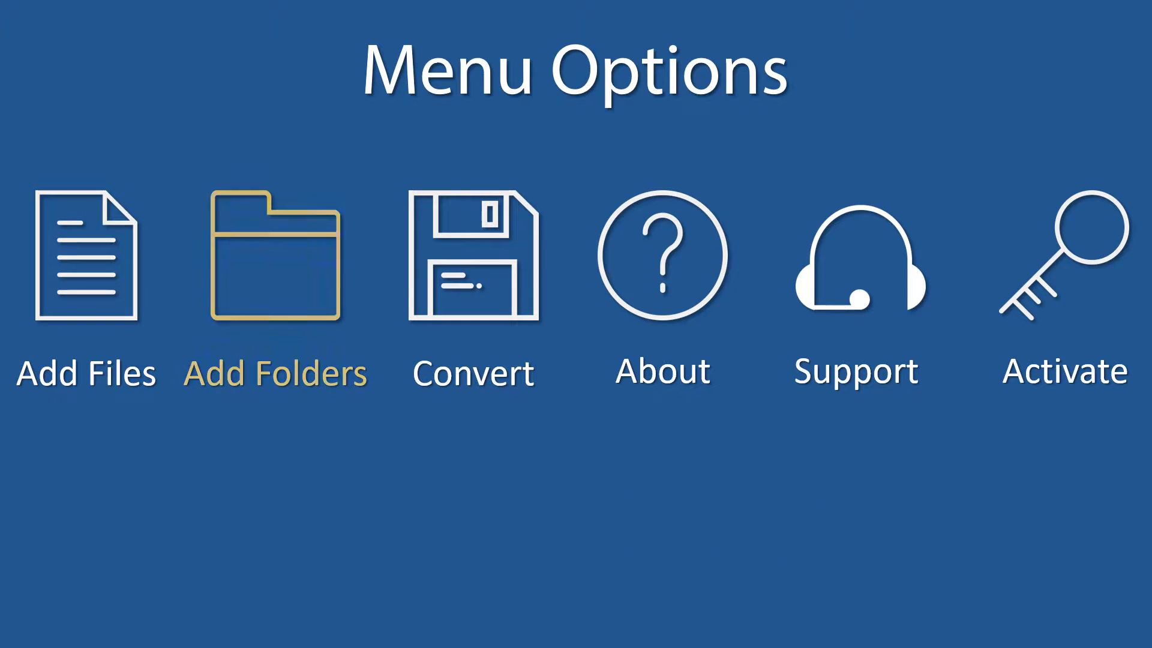
{"action": "mouse_move", "coordinate": [473, 257]}
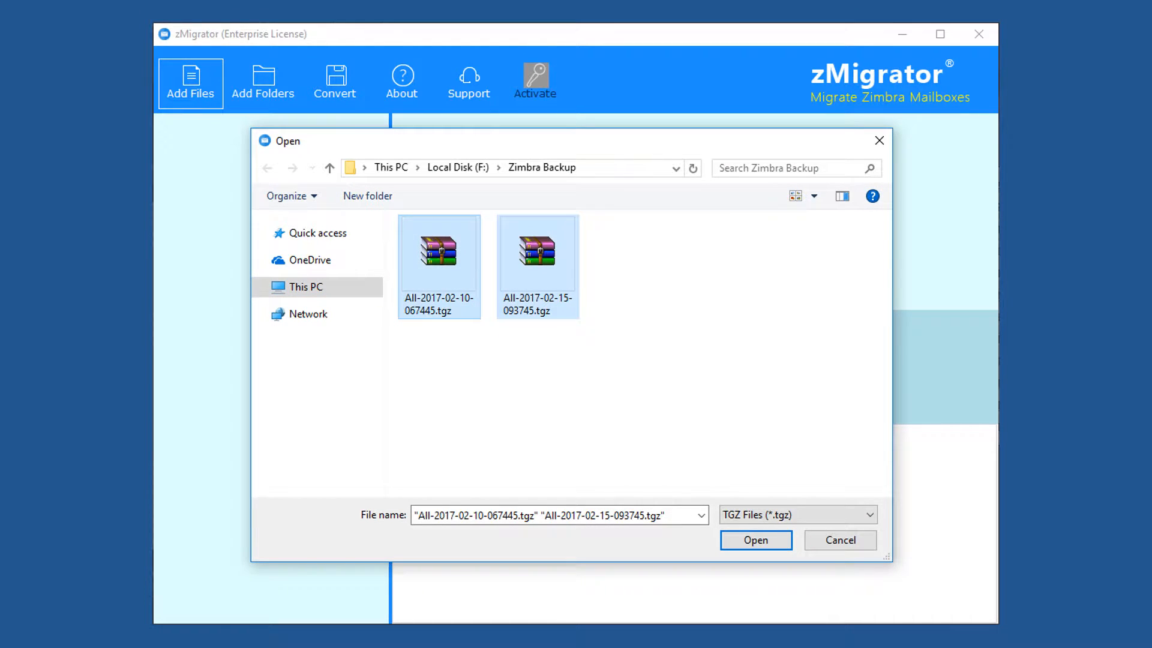
Load both .tgz backups from F:\Zimbra Backup into zMigrator
{"action": "left_click", "coordinate": [755, 540]}
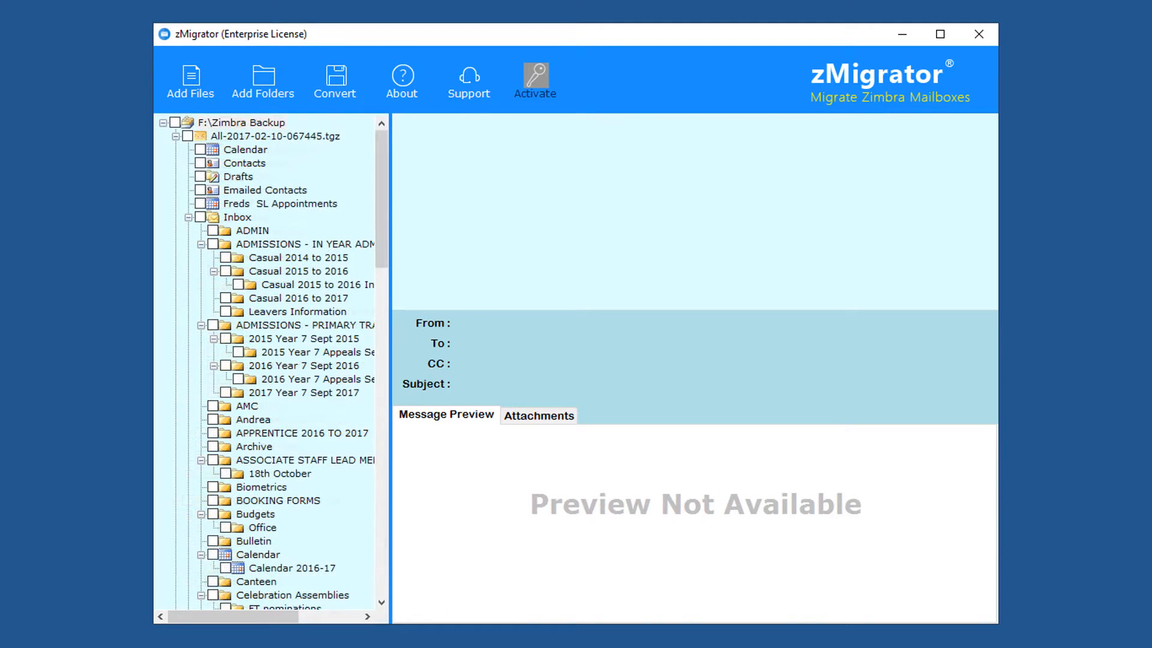
Show the 162 messages of '2015 Year 7 Sept 2015' and preview the first admissions email
{"action": "left_click", "coordinate": [304, 338]}
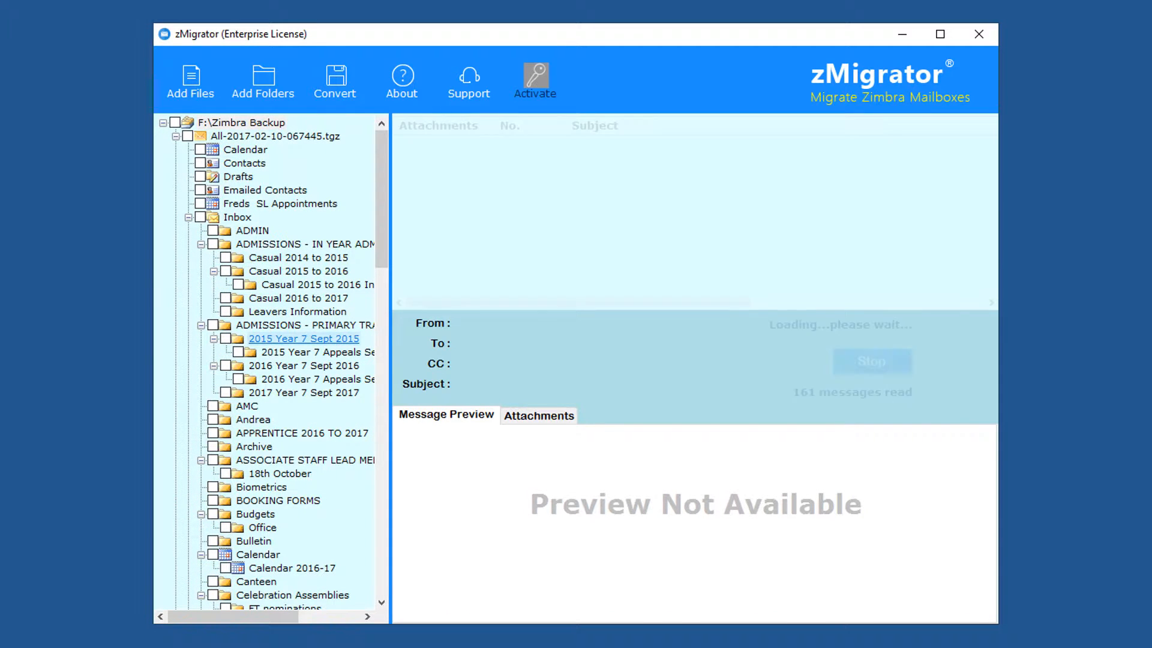
{"action": "left_click", "coordinate": [302, 338]}
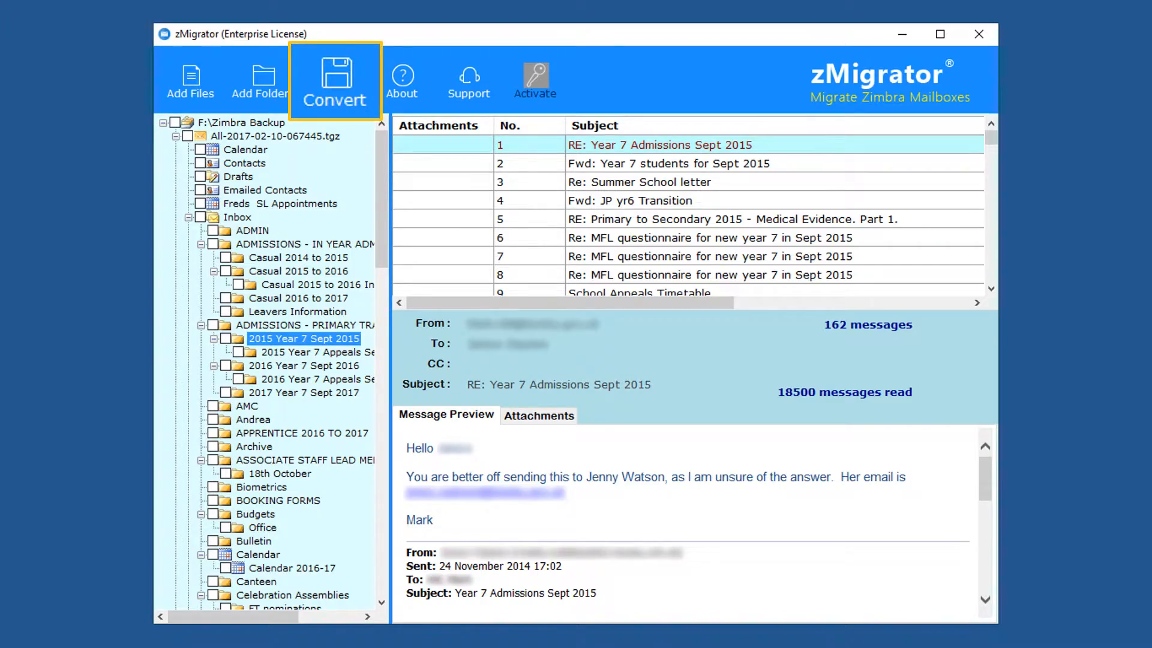
Dismiss the no-folders-selected warning and tick both .tgz backups for conversion
{"action": "left_click", "coordinate": [334, 81]}
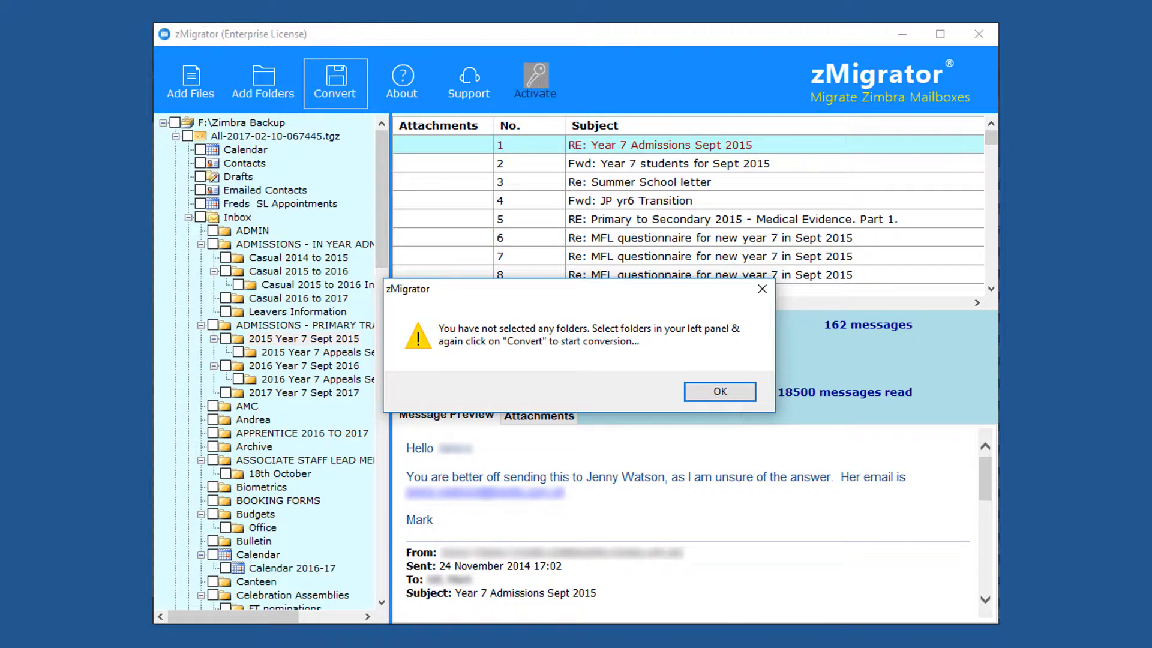
{"action": "left_click", "coordinate": [719, 391]}
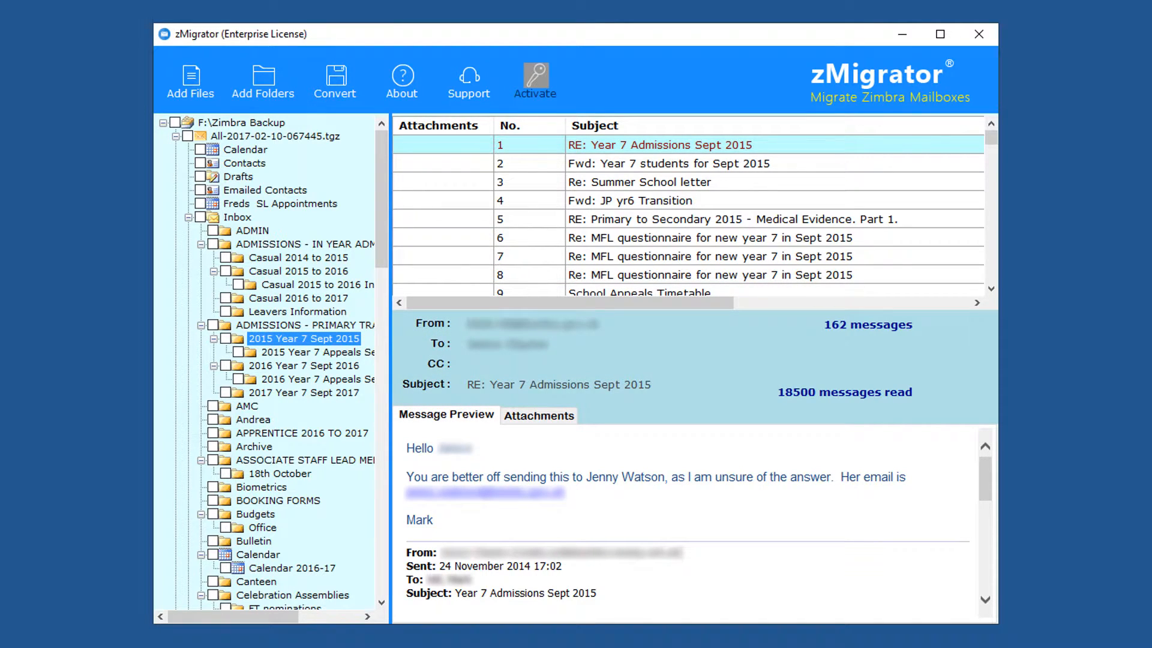
{"action": "left_click", "coordinate": [175, 137]}
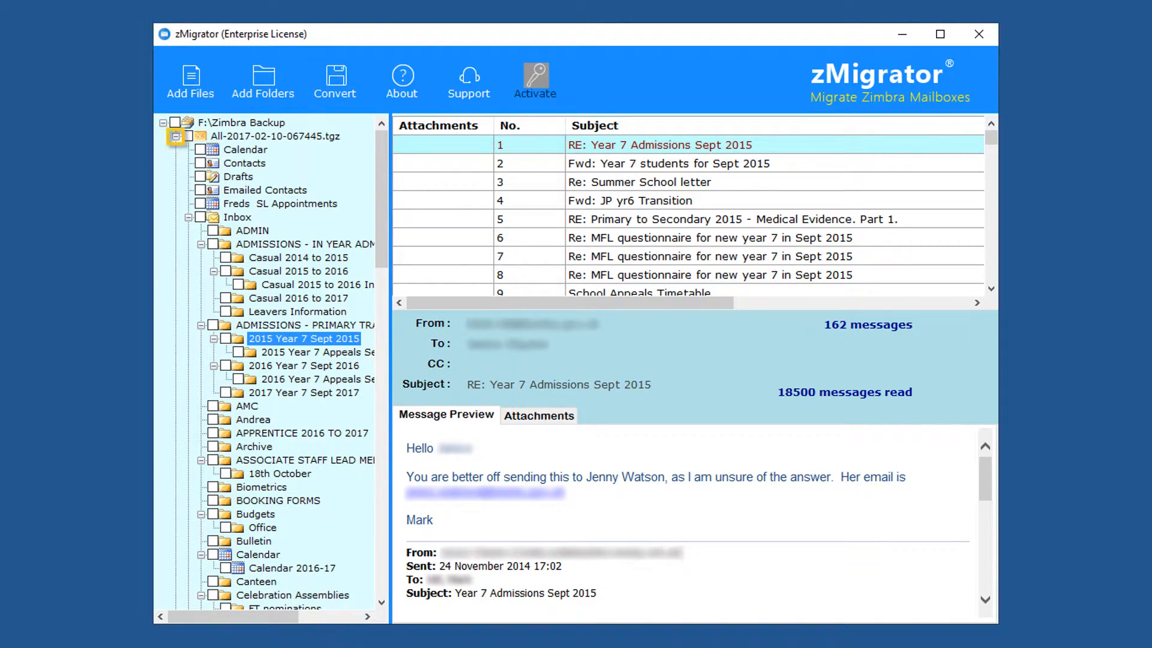
{"action": "left_click", "coordinate": [165, 122]}
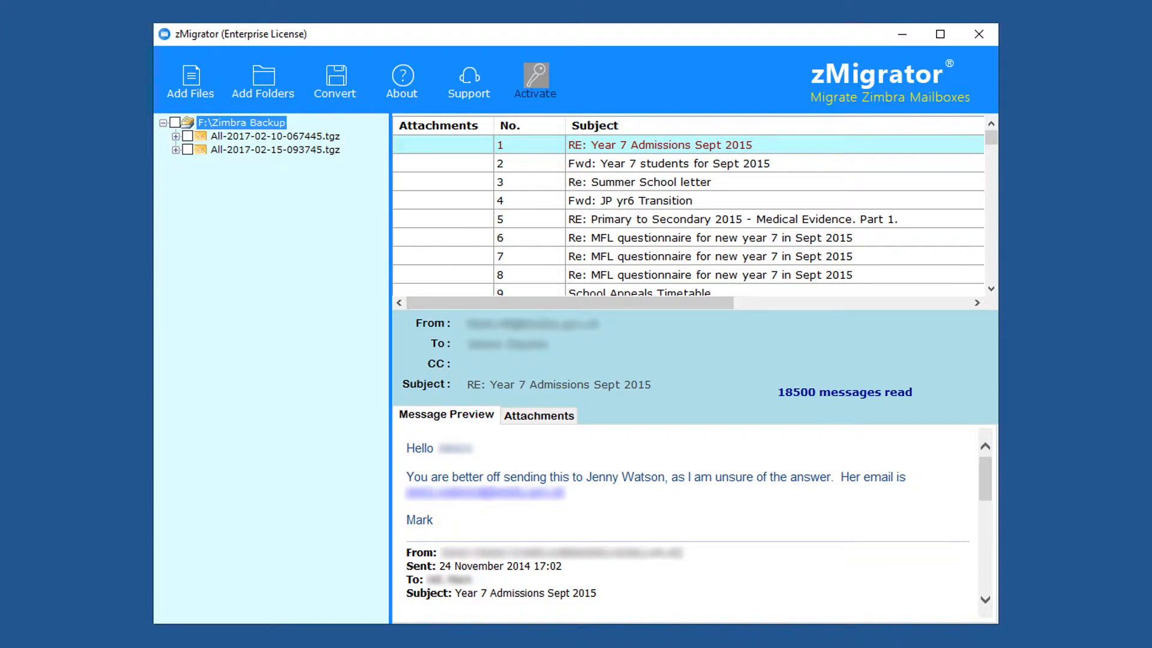
{"action": "left_click", "coordinate": [187, 123]}
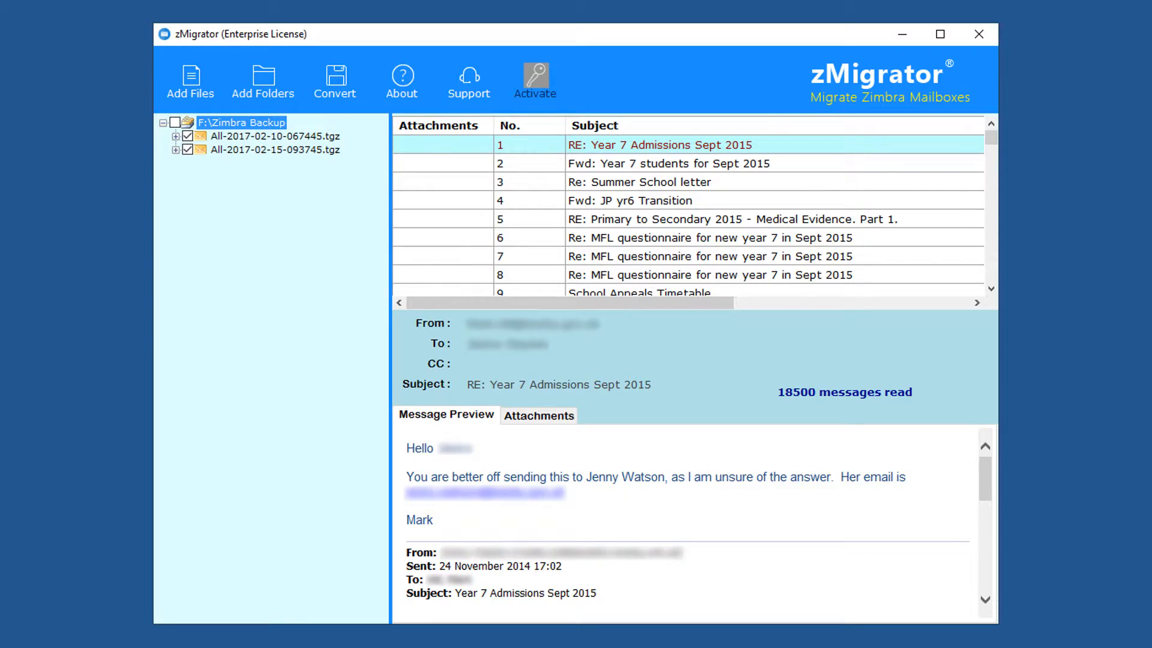
Choose PST output with Change Language enabled and Dutch folder names
{"action": "left_click", "coordinate": [335, 80]}
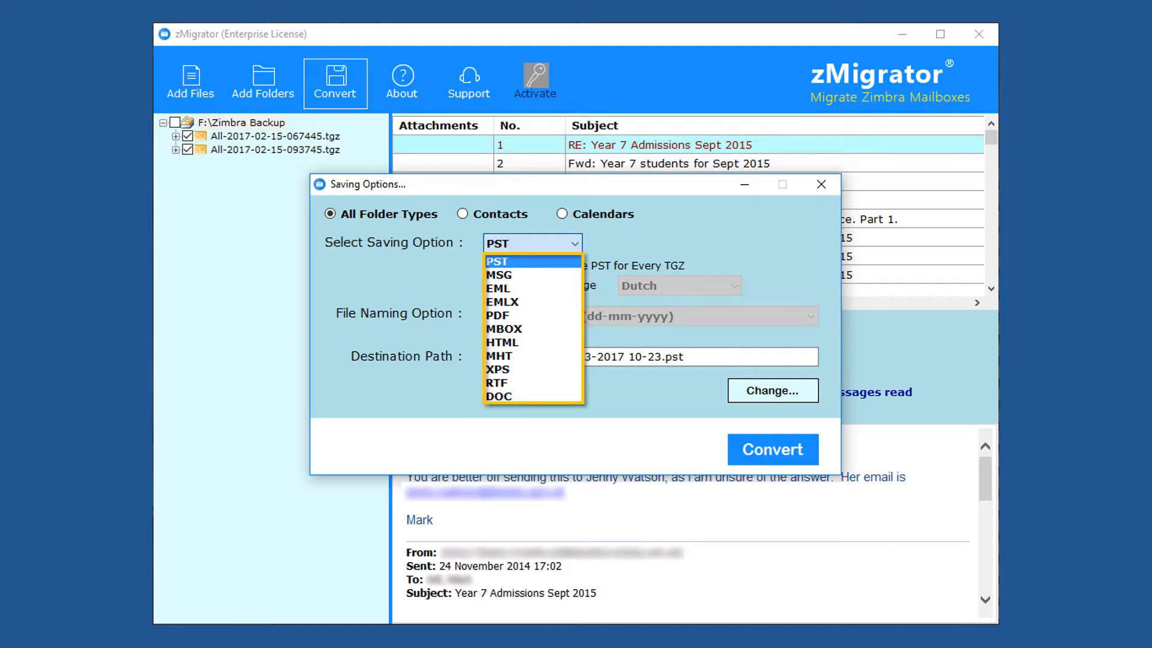
{"action": "left_click", "coordinate": [496, 261]}
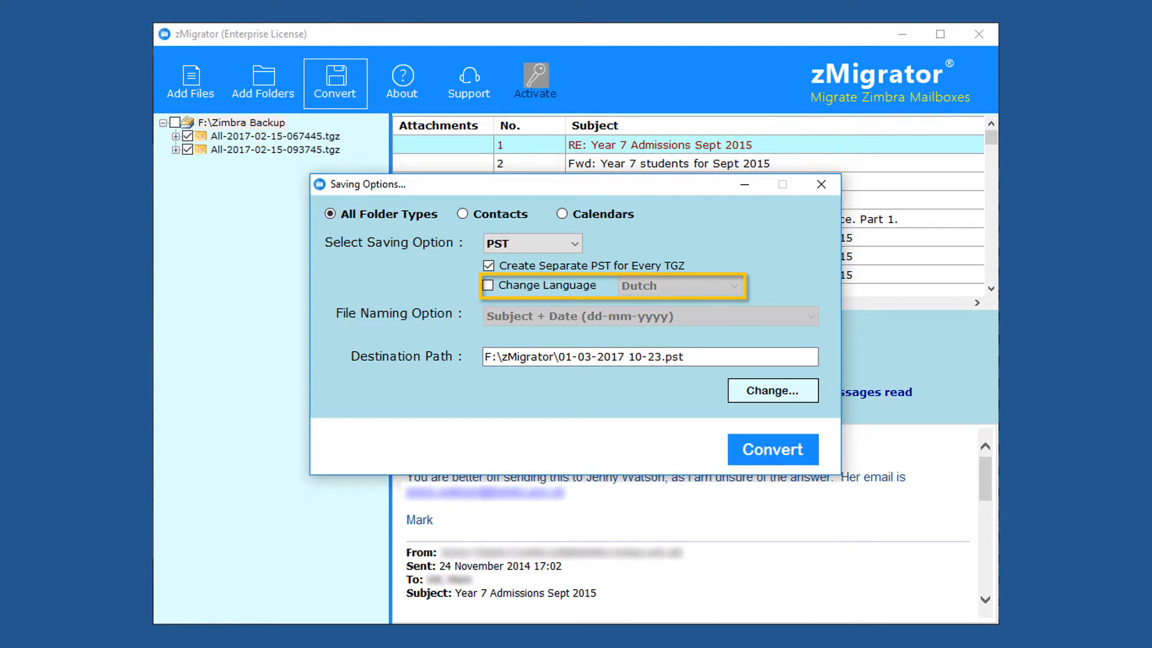
{"action": "left_click", "coordinate": [488, 285]}
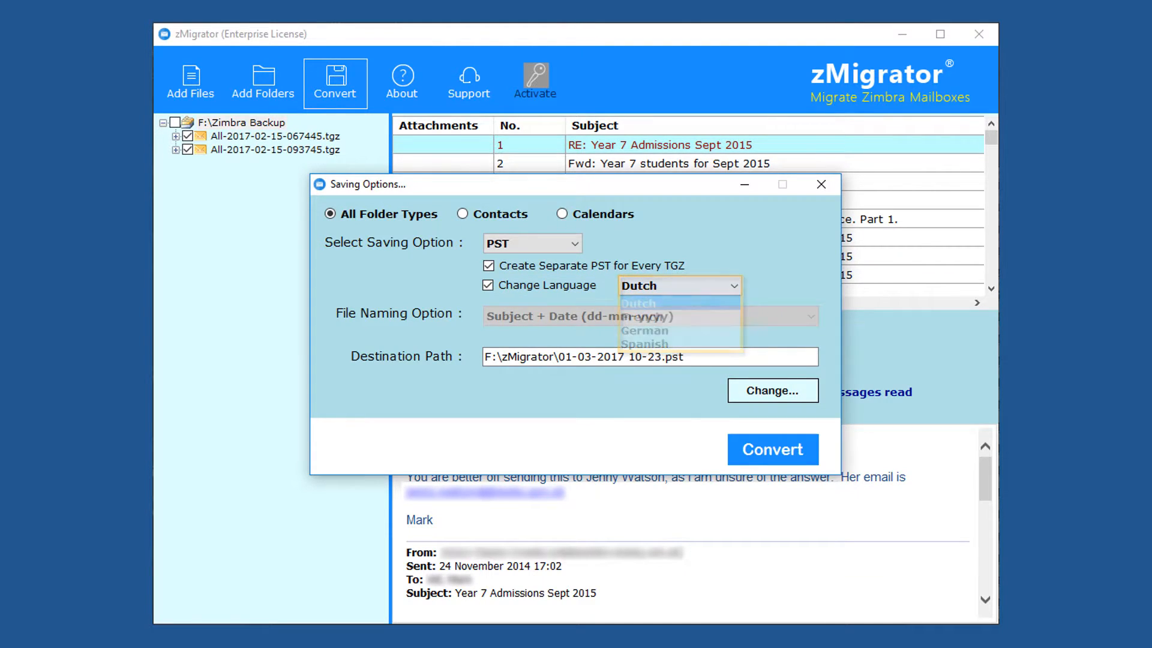
{"action": "left_click", "coordinate": [636, 286]}
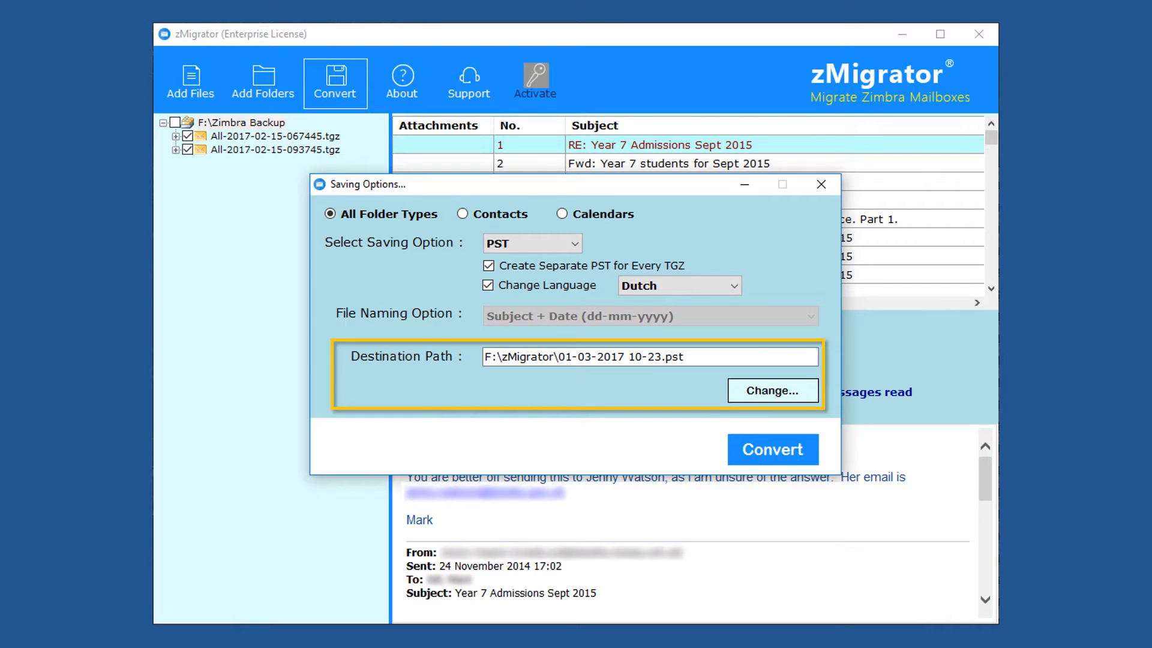
Set the PST destination to F:\zMigrator through the Save As dialog
{"action": "left_click", "coordinate": [772, 390]}
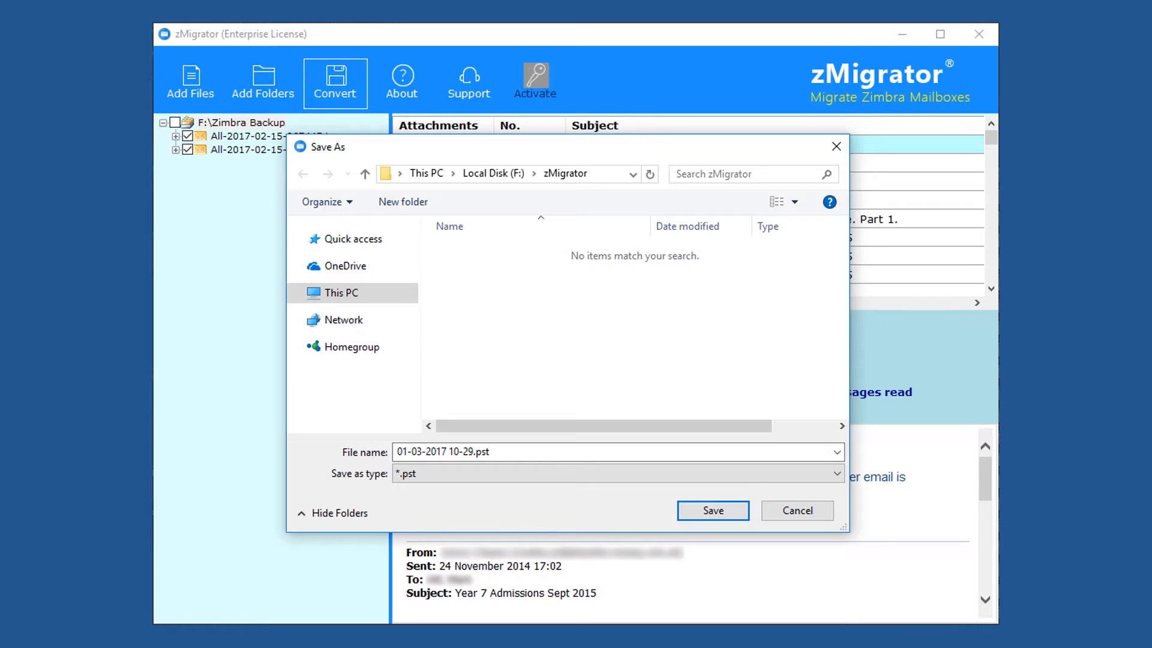
{"action": "left_click", "coordinate": [711, 510]}
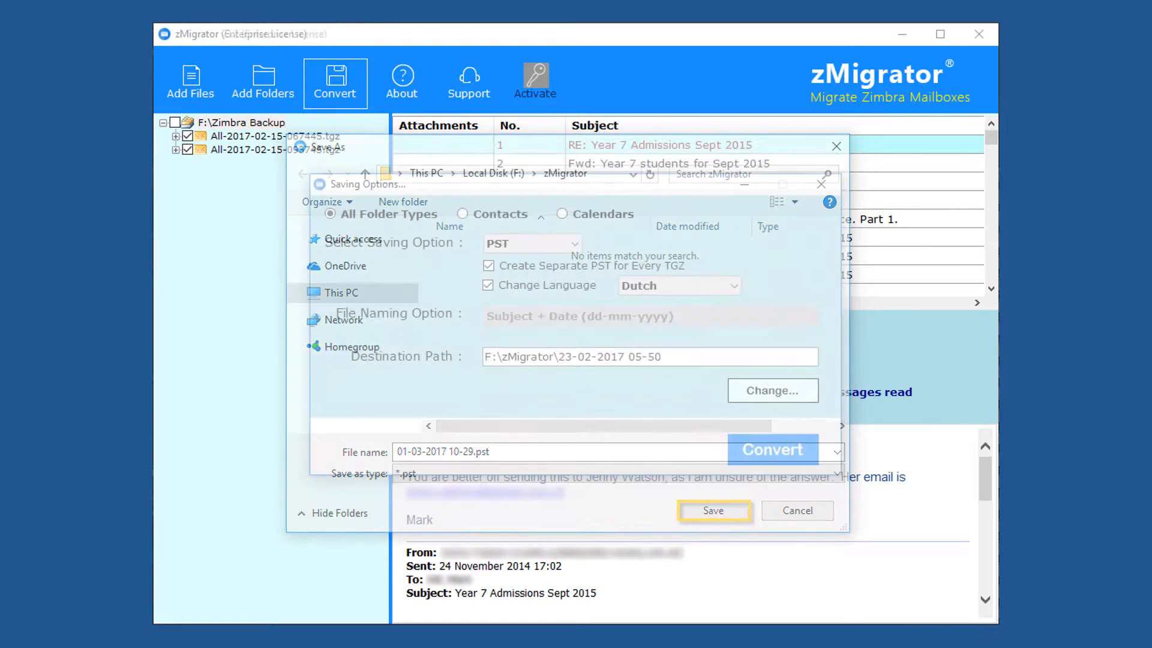
{"action": "left_click", "coordinate": [713, 510]}
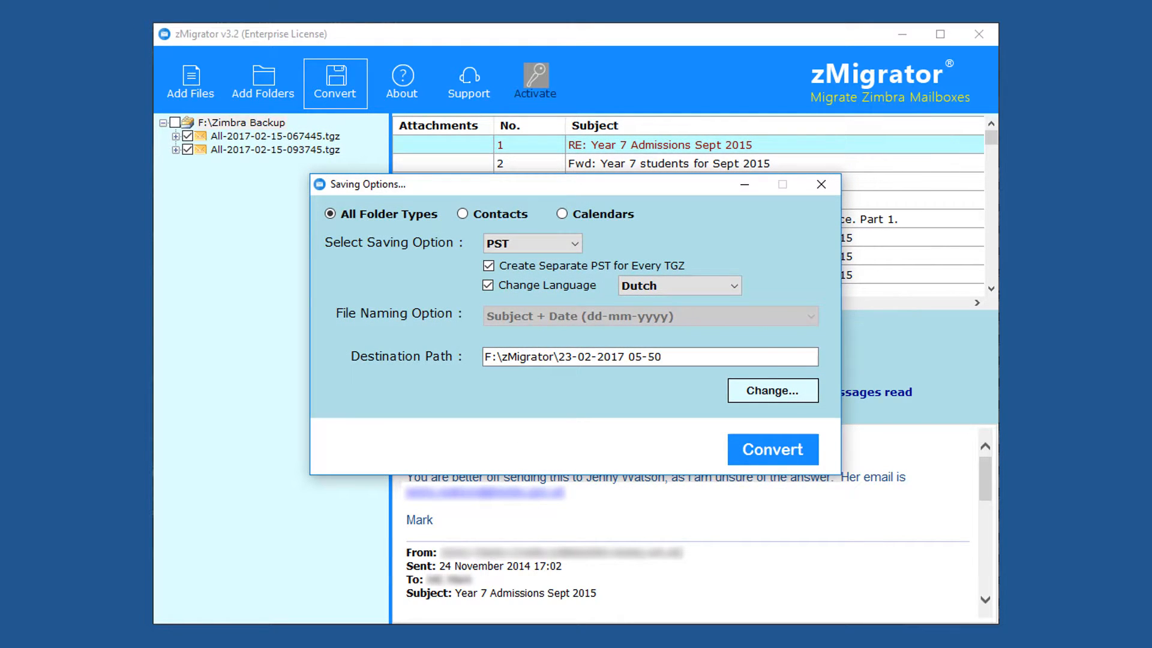
{"action": "left_click", "coordinate": [771, 448]}
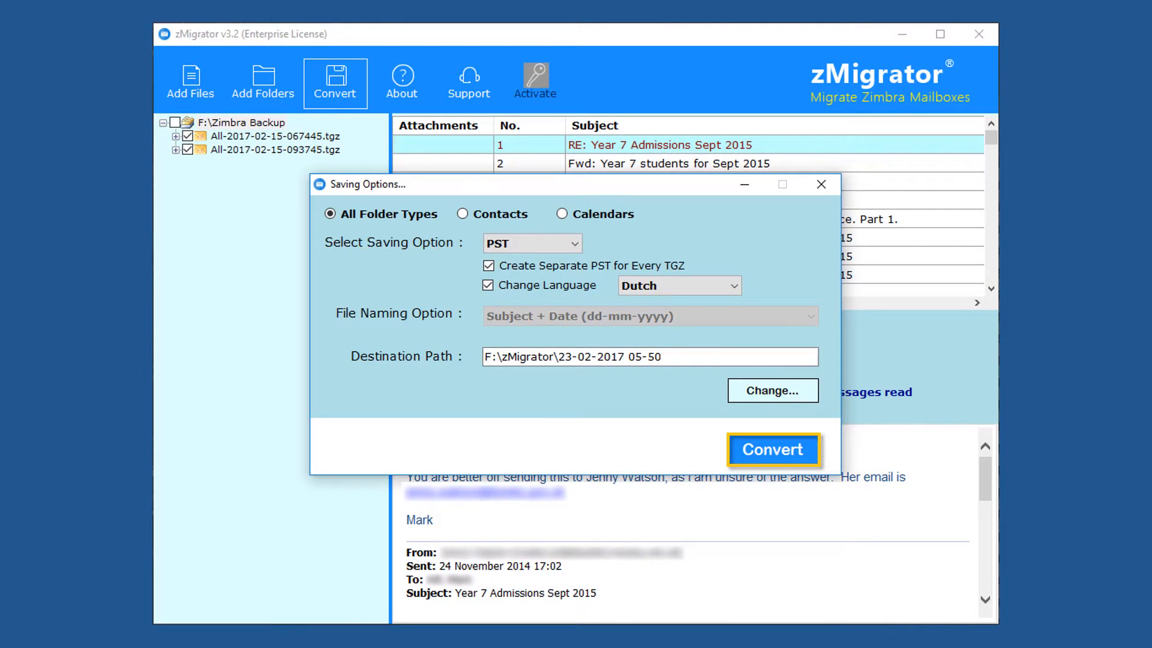
Run the conversion to PST and acknowledge the success message
{"action": "left_click", "coordinate": [771, 449]}
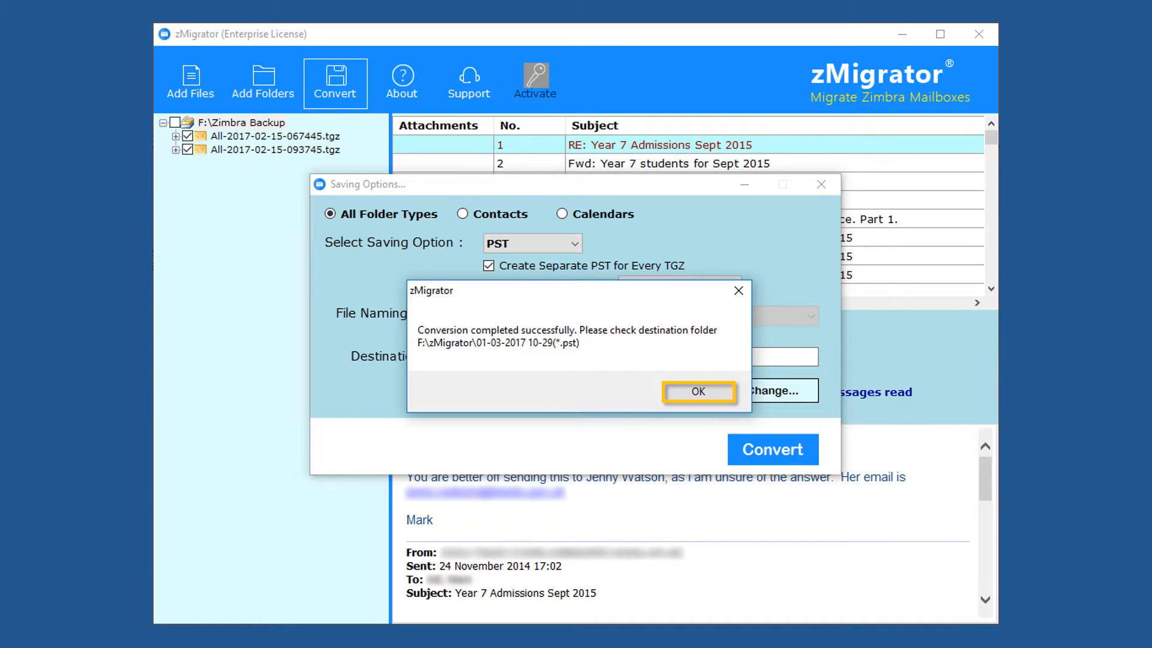
{"action": "left_click", "coordinate": [697, 391]}
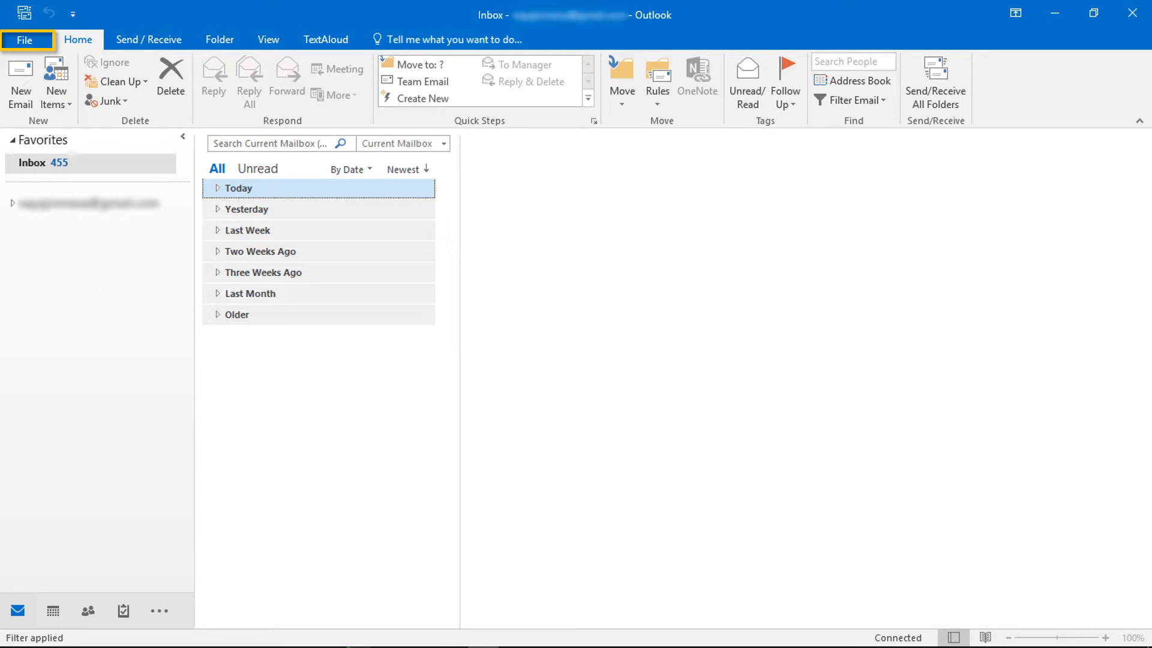
Choose PST ending 067445 from F:\zMigrator via File > Open Outlook Data File
{"action": "left_click", "coordinate": [26, 40]}
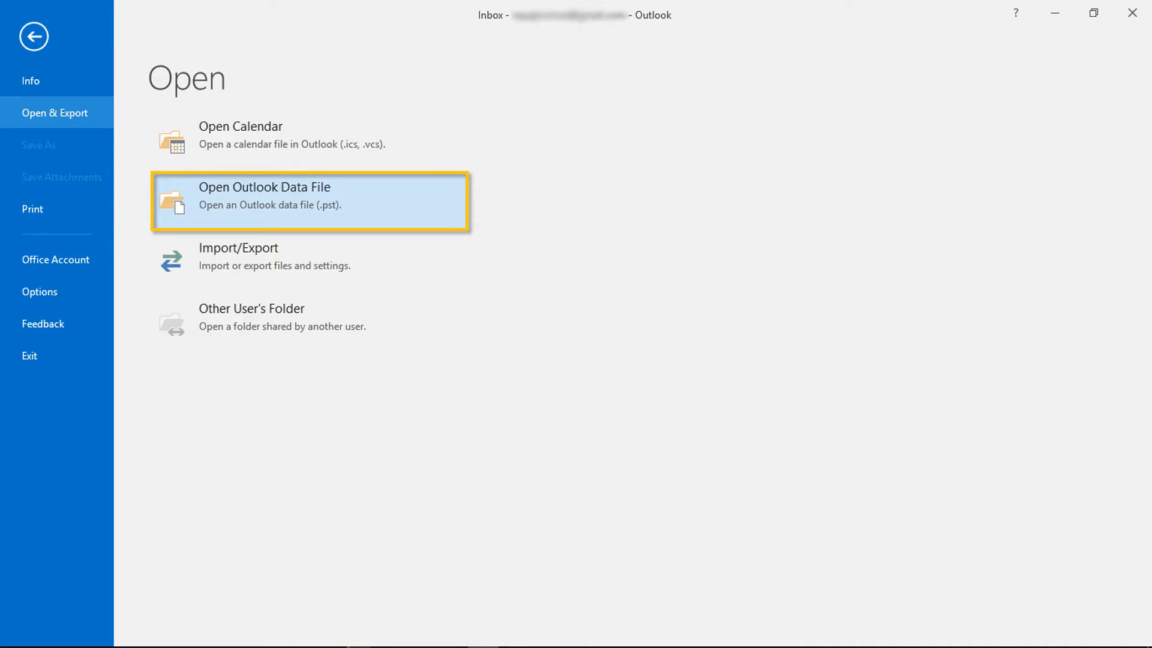
{"action": "left_click", "coordinate": [308, 202]}
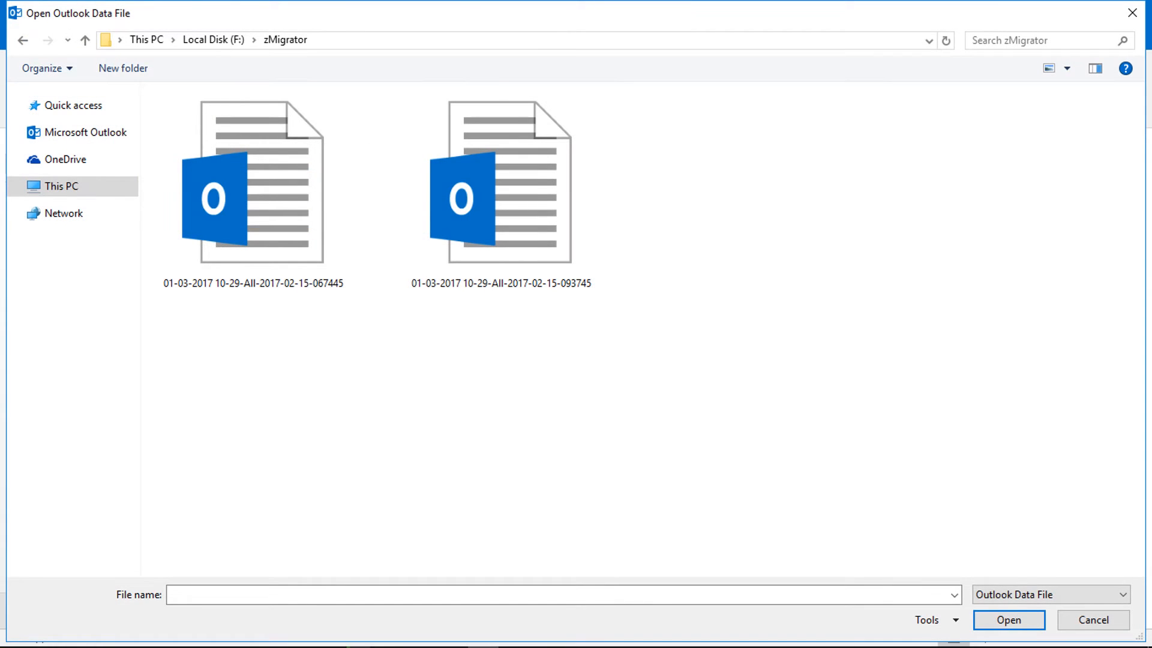
{"action": "left_click", "coordinate": [253, 182]}
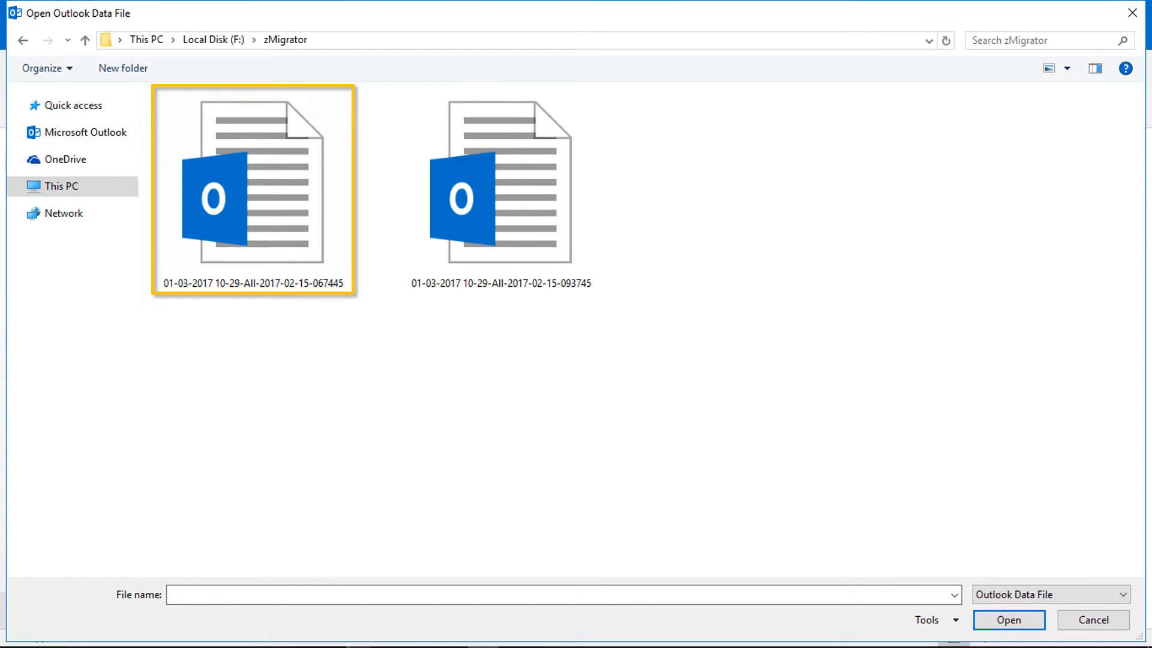
{"action": "left_click", "coordinate": [254, 183]}
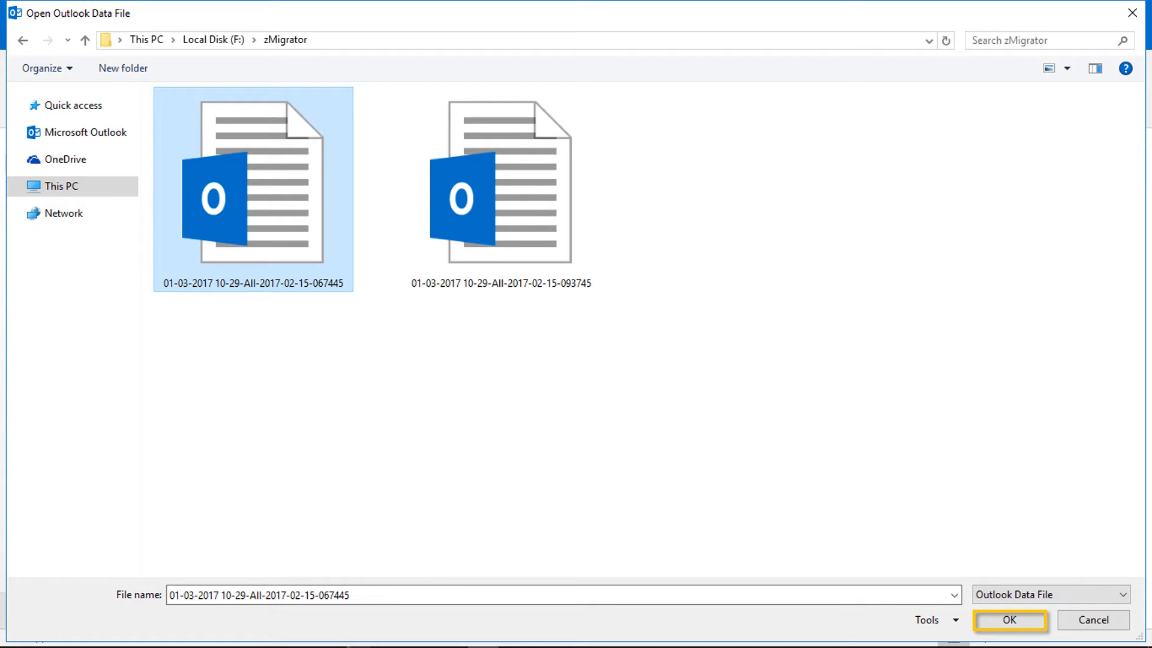
Open the PST, expand its data file and switch the navigation pane to Folders
{"action": "left_click", "coordinate": [1009, 621]}
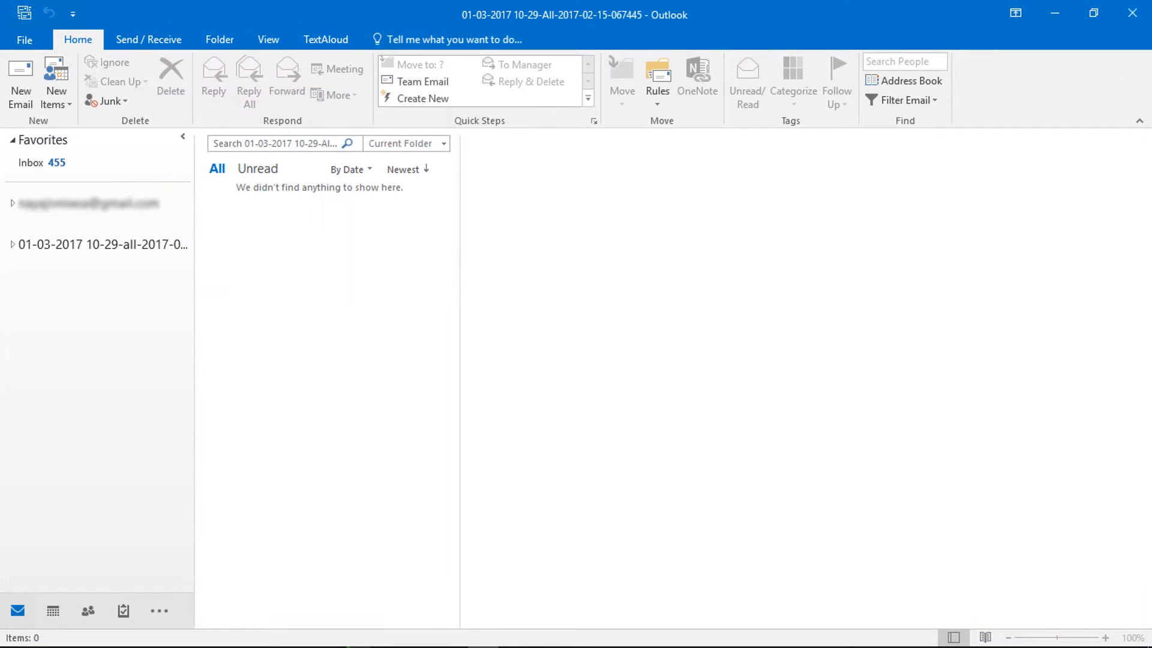
{"action": "left_click", "coordinate": [12, 244]}
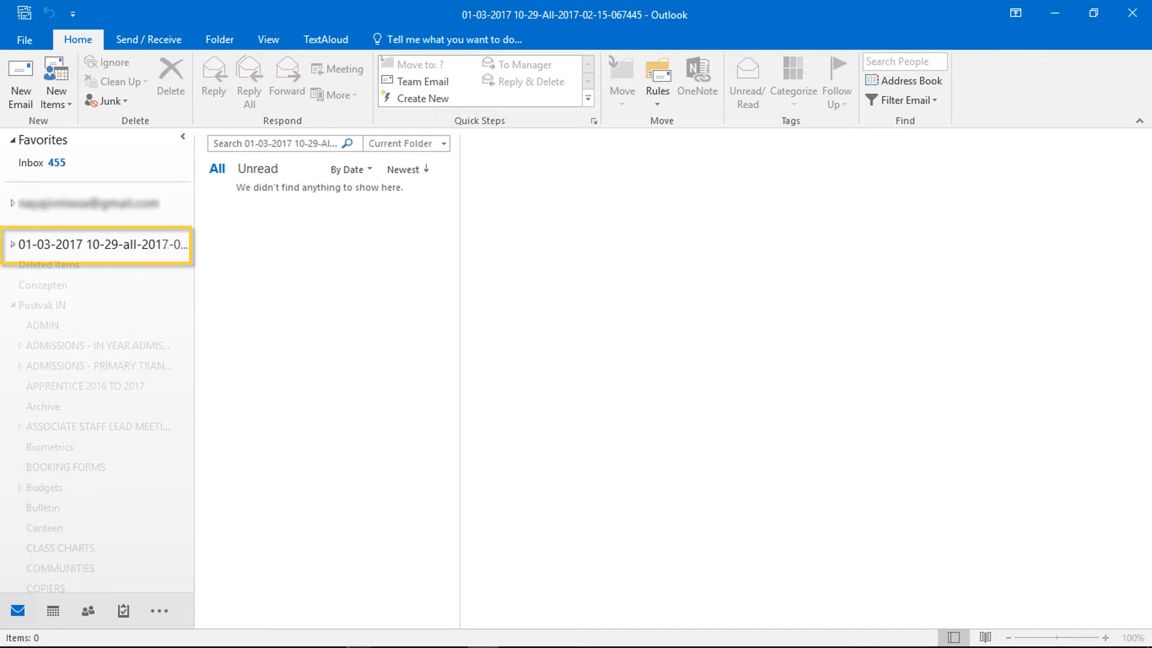
{"action": "left_click", "coordinate": [13, 244]}
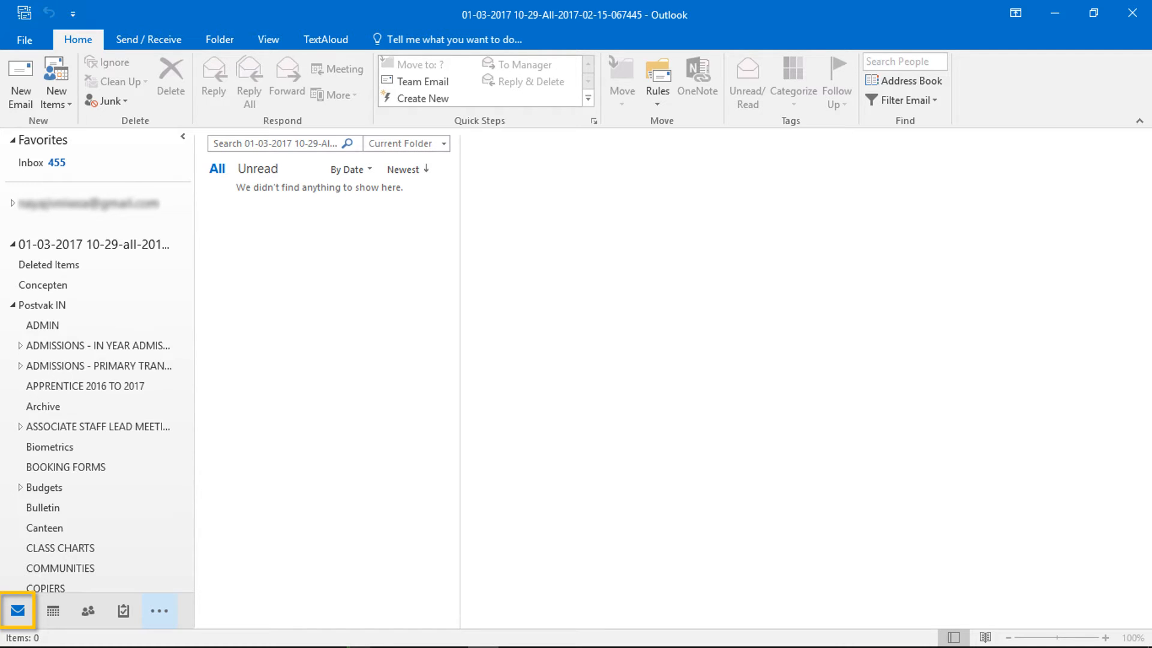
{"action": "left_click", "coordinate": [159, 611]}
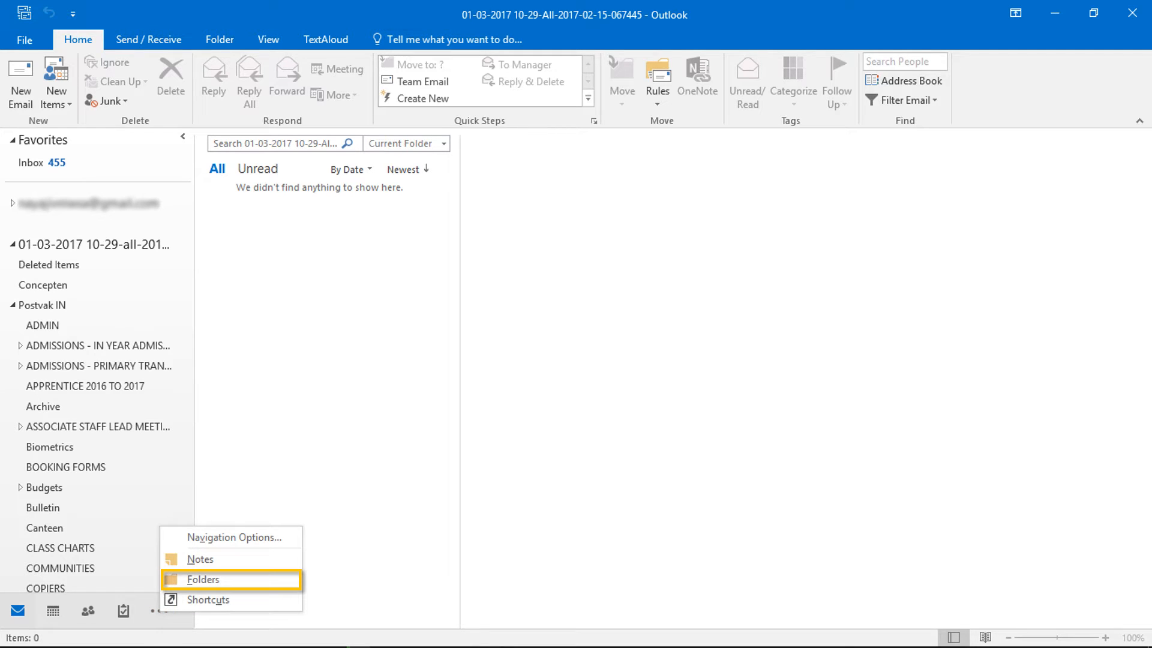
{"action": "left_click", "coordinate": [204, 580]}
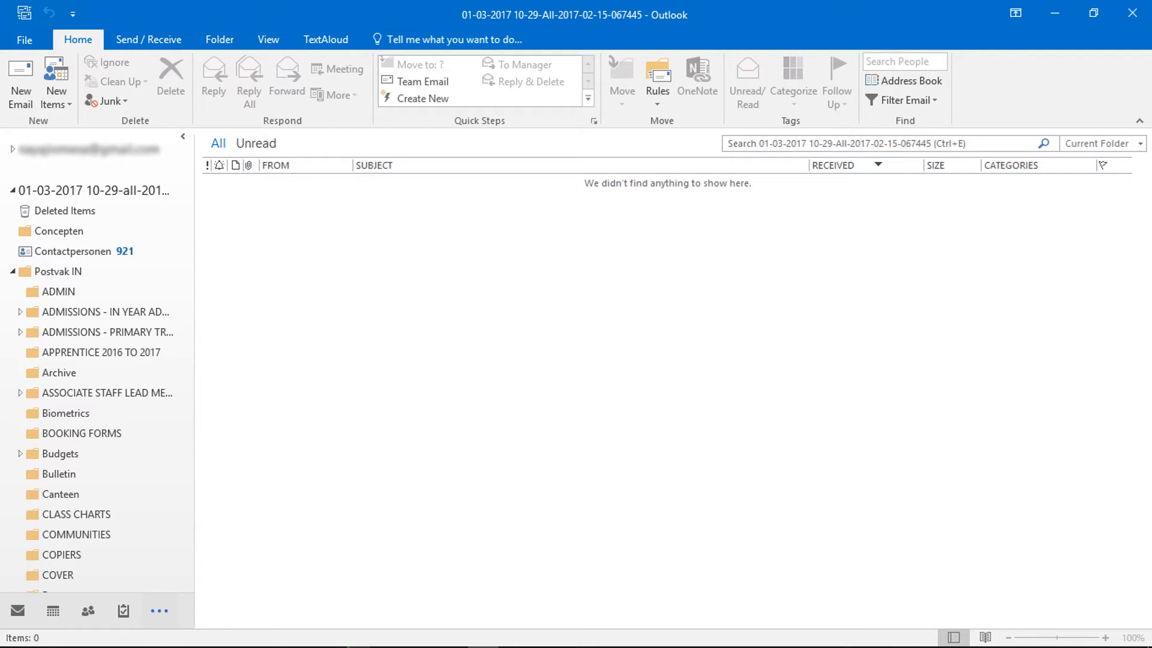